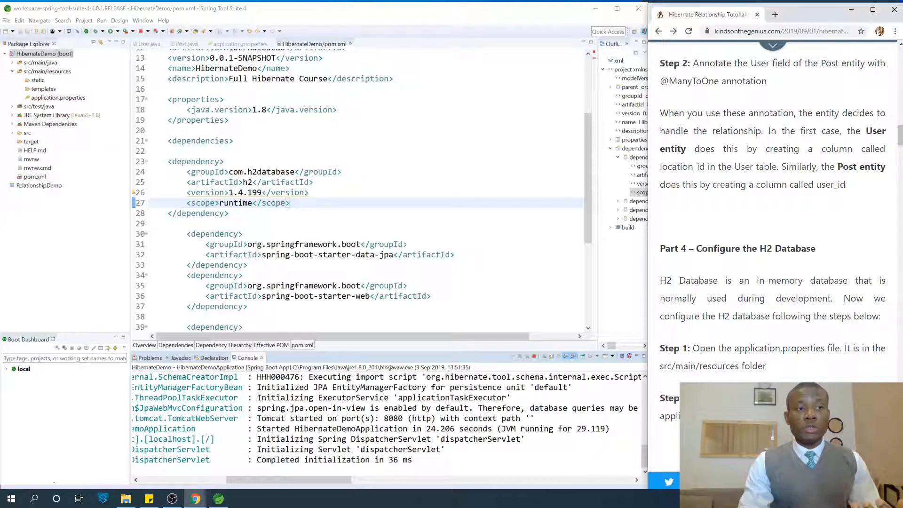
Step: Scroll the tutorial down to Part 5 – Database Initialization (data.sql)
scroll("down", 3)
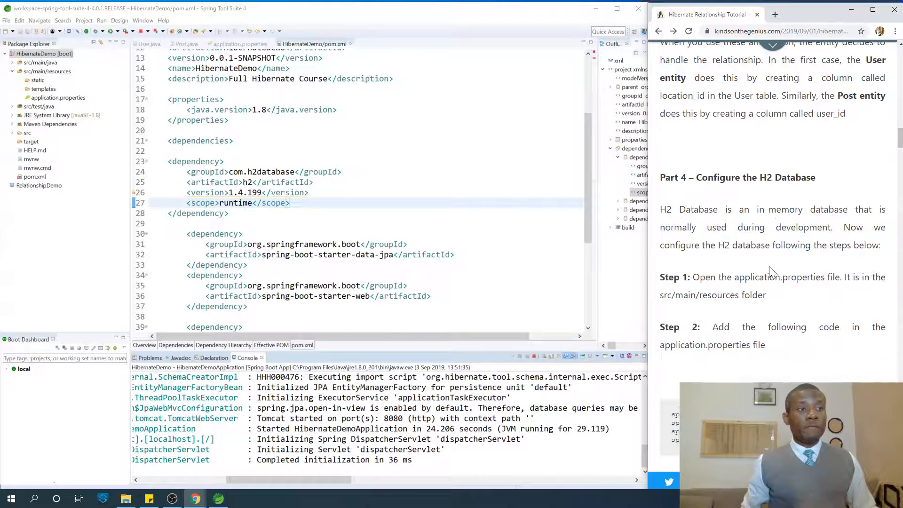
scroll("down", 3)
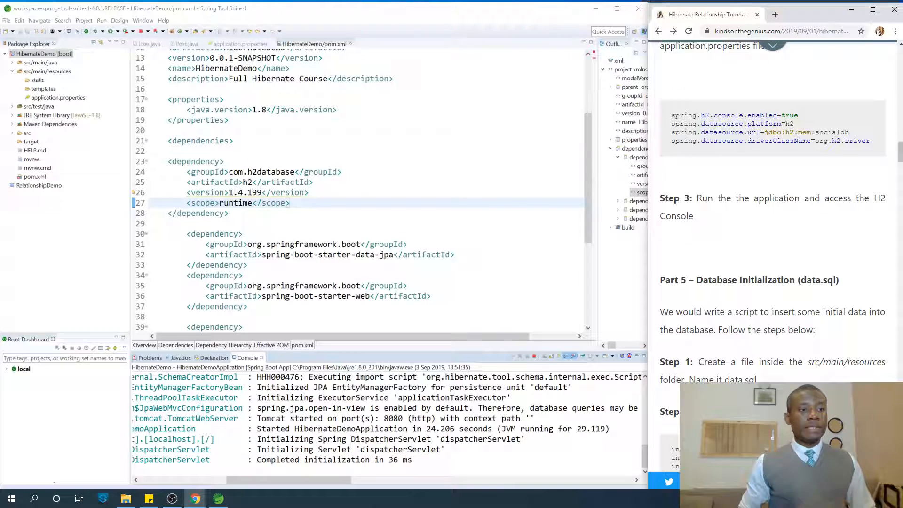
scroll("down", 3)
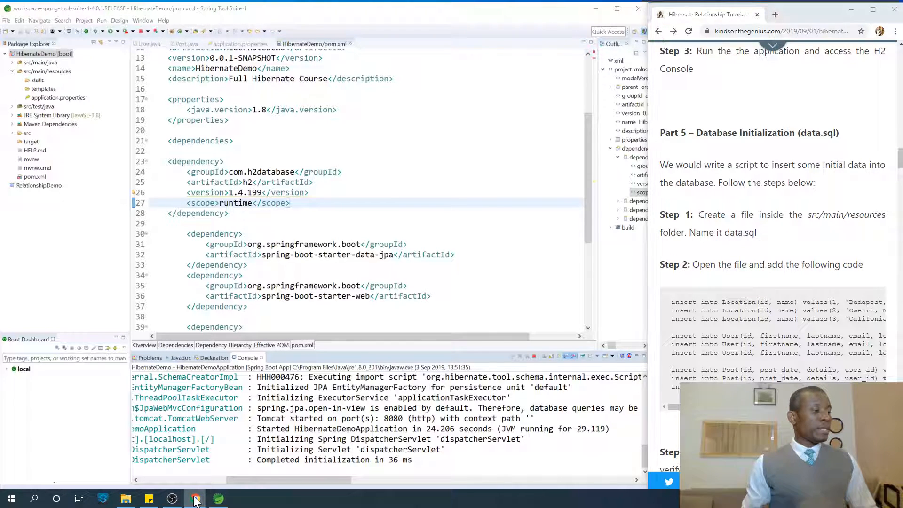
Step: Run SELECT * FROM LOCATION in the H2 Console against socialdb
left_click(195, 499)
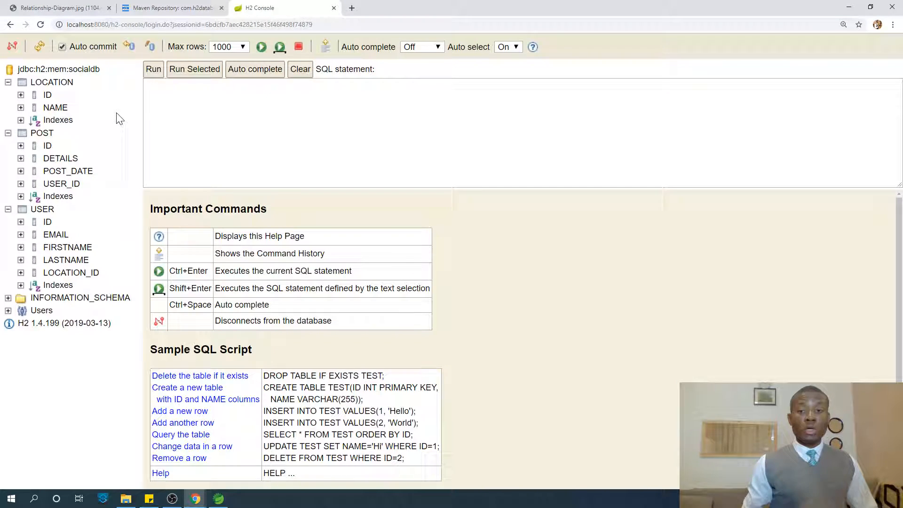
left_click(50, 82)
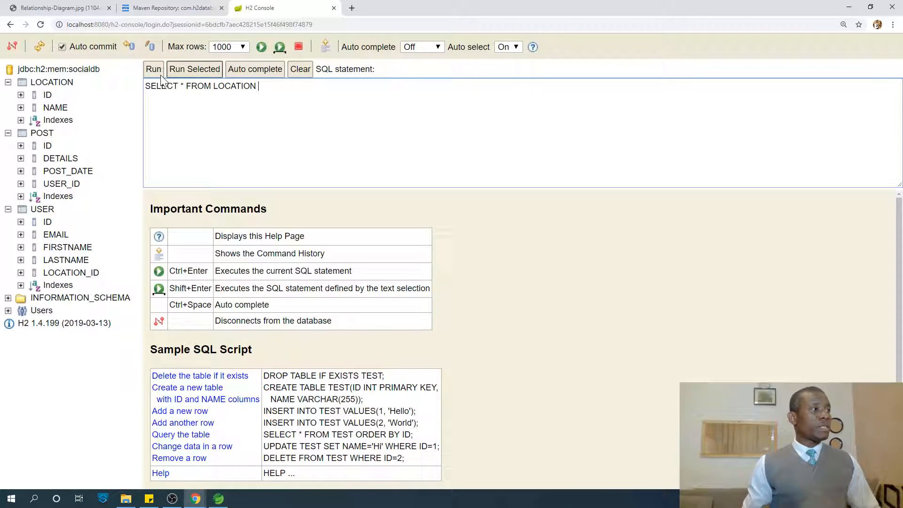
left_click(153, 69)
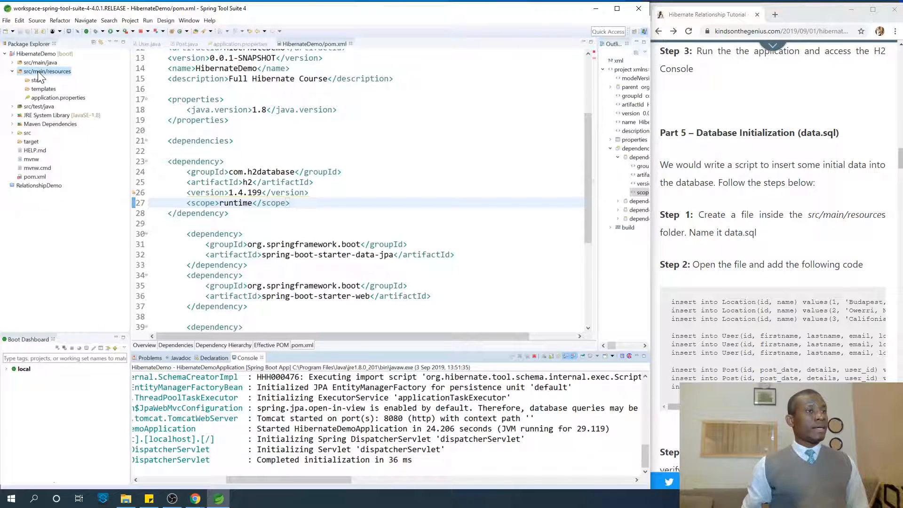
Step: Create a new file named data.sql under src/main/resources
right_click(47, 71)
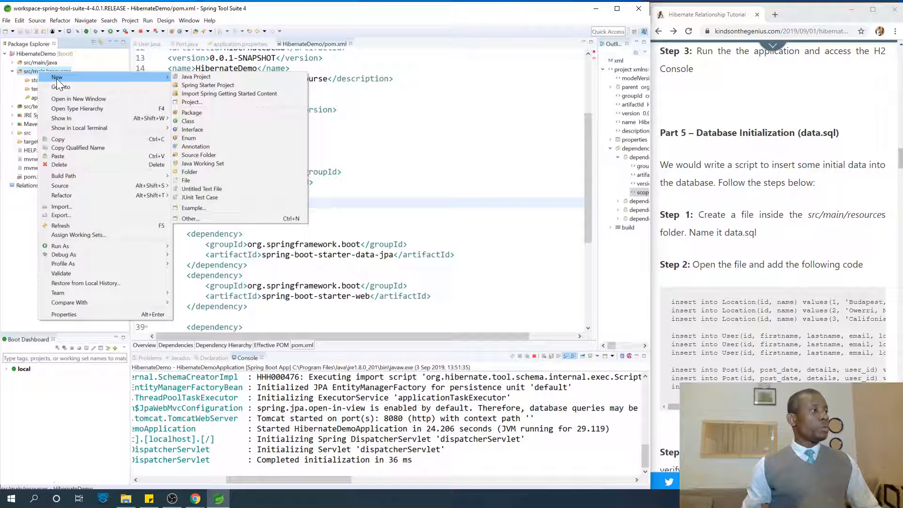
mouse_move(206, 207)
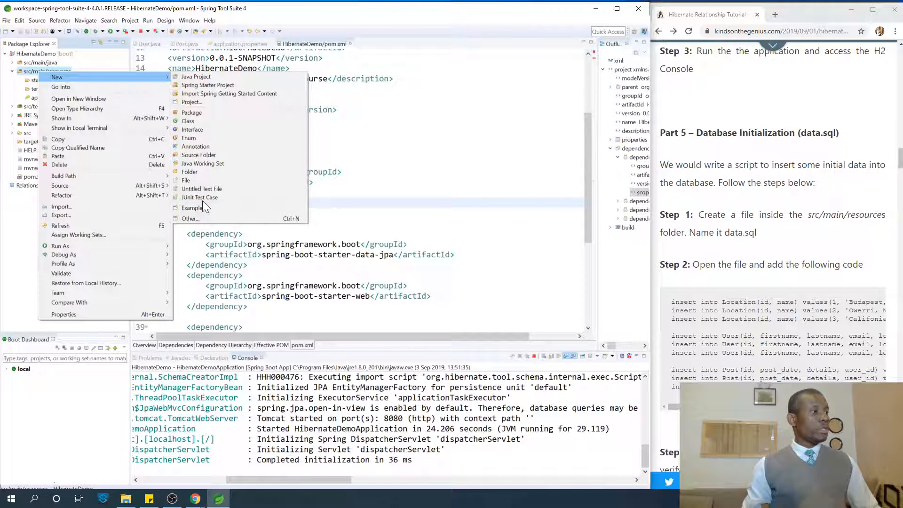
left_click(186, 181)
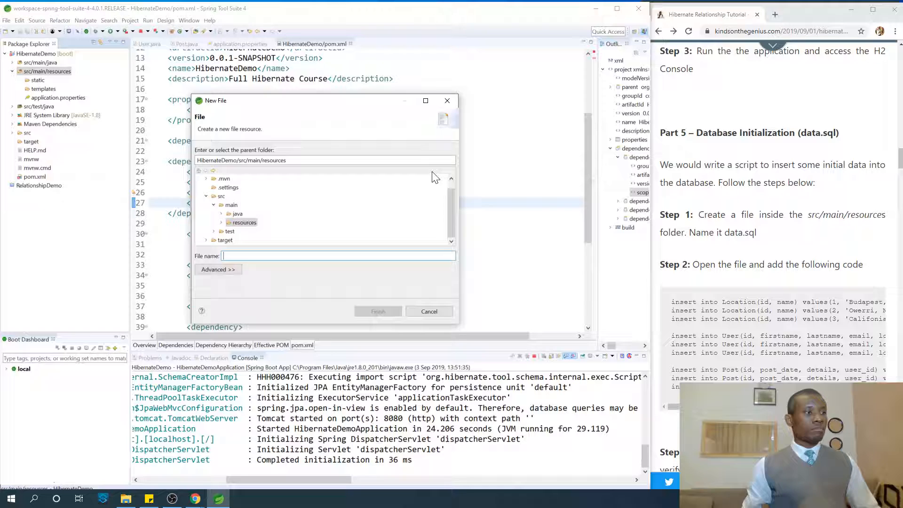
type("dat")
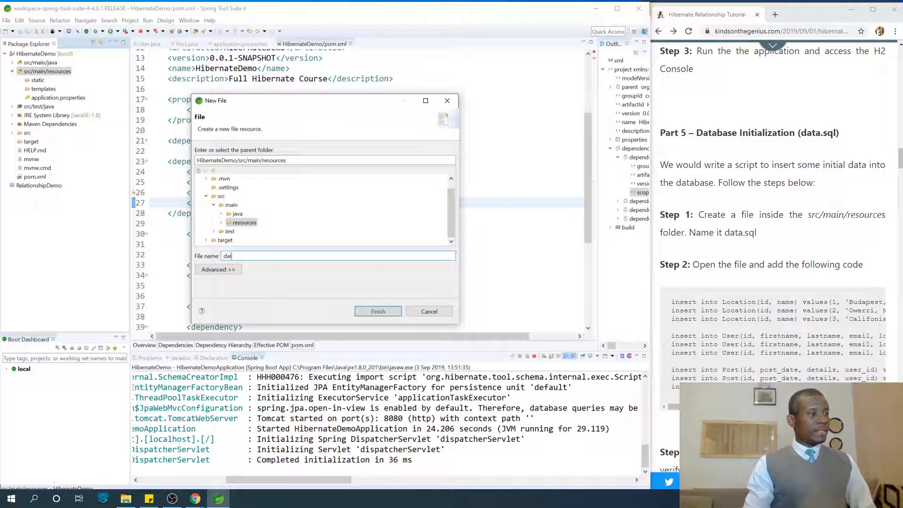
type("ta.sql")
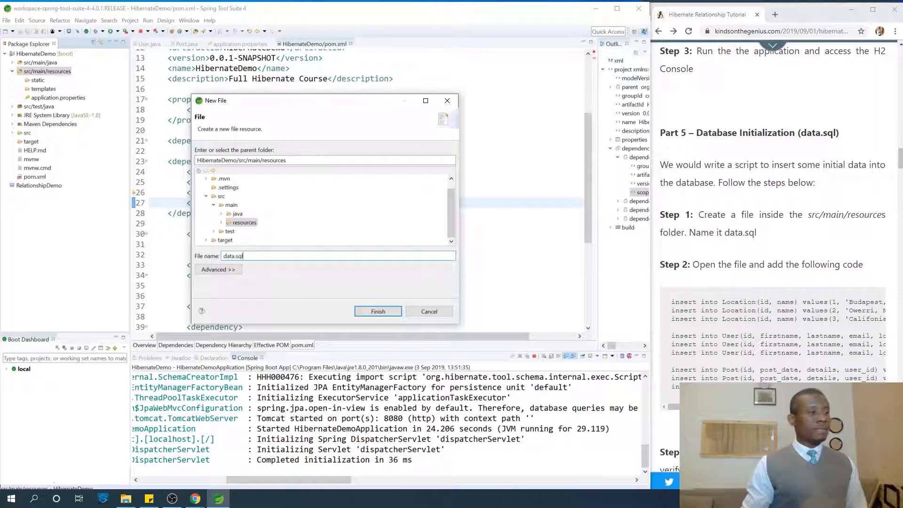
left_click(378, 311)
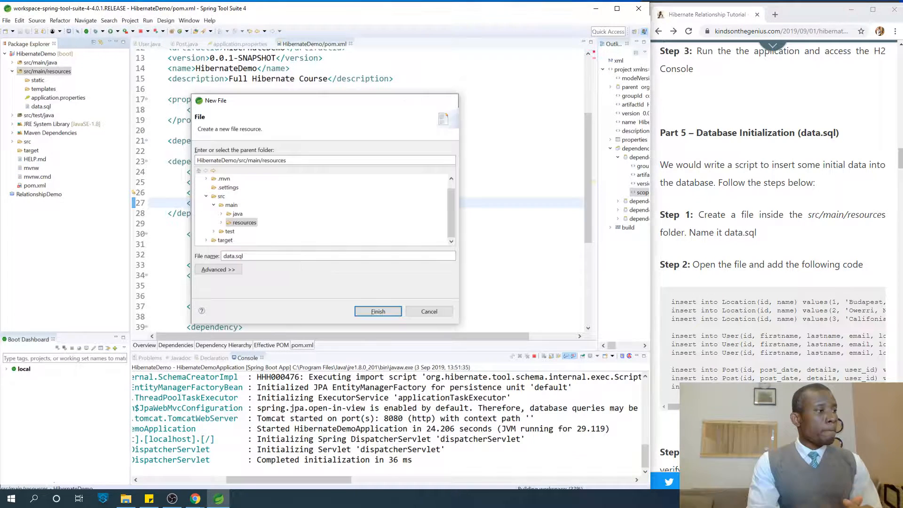
left_click(378, 311)
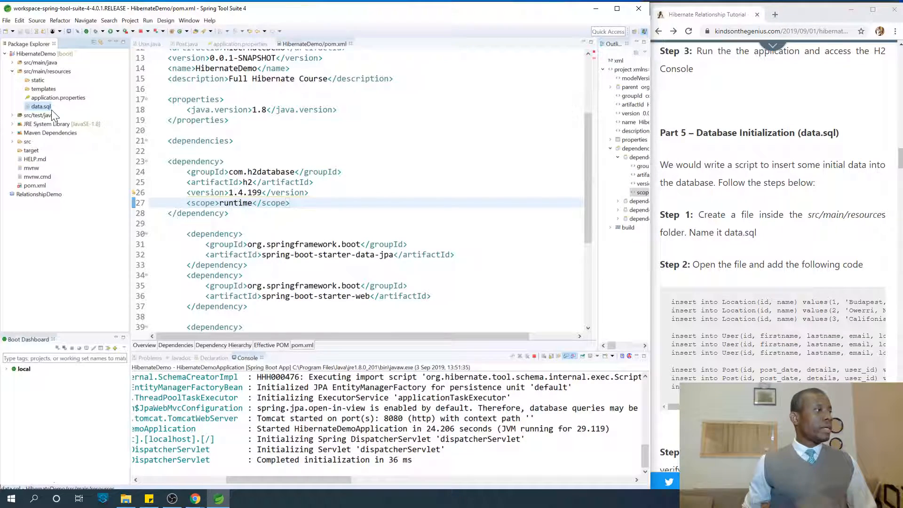
Step: Open data.sql in the editor, dismissing the MySQL Workbench window that appears
right_click(40, 106)
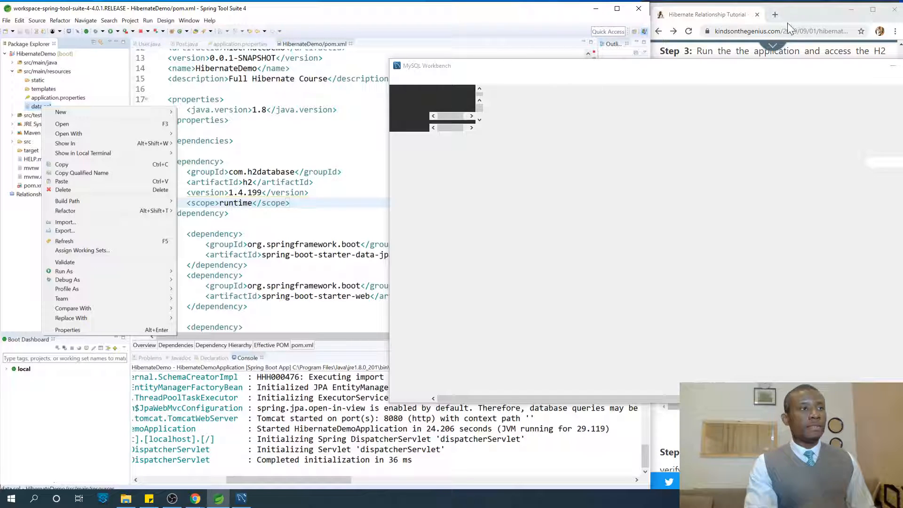
mouse_move(67, 132)
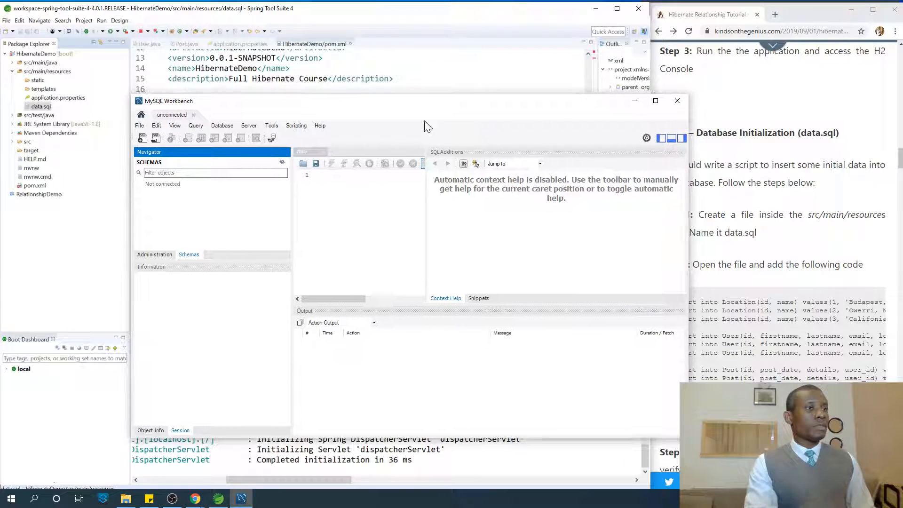
left_click(677, 101)
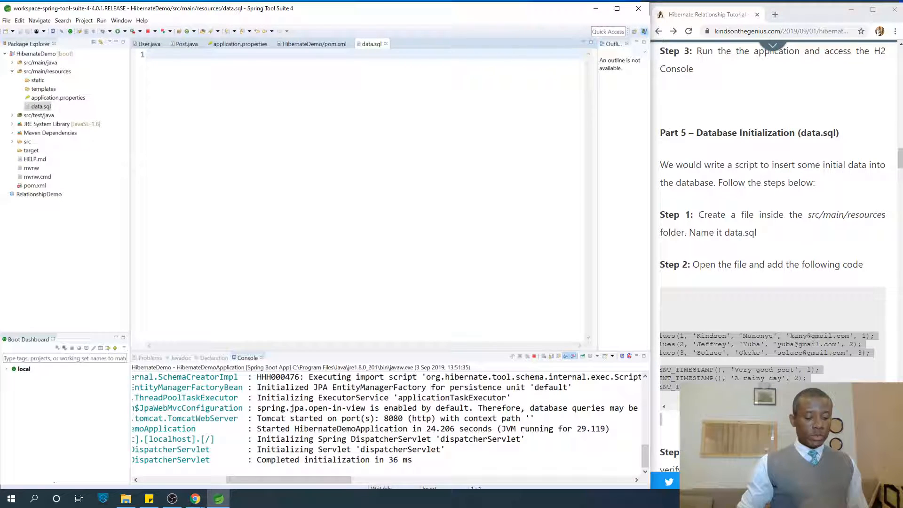
Step: Write INSERT statements seeding locations such as 'Budapest, Hungary', users and posts, and save
type("insert into Location(id, name) values(1, 'Budapest, Hungary');")
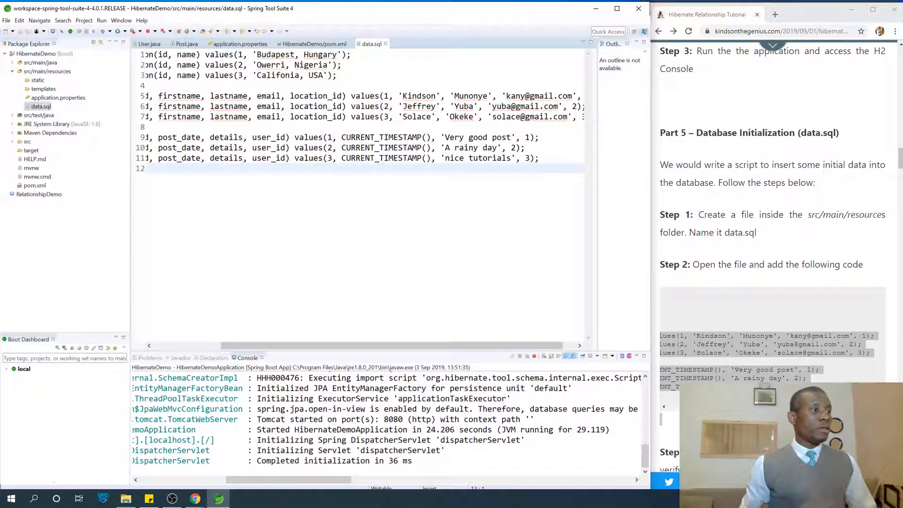
double_click(392, 138)
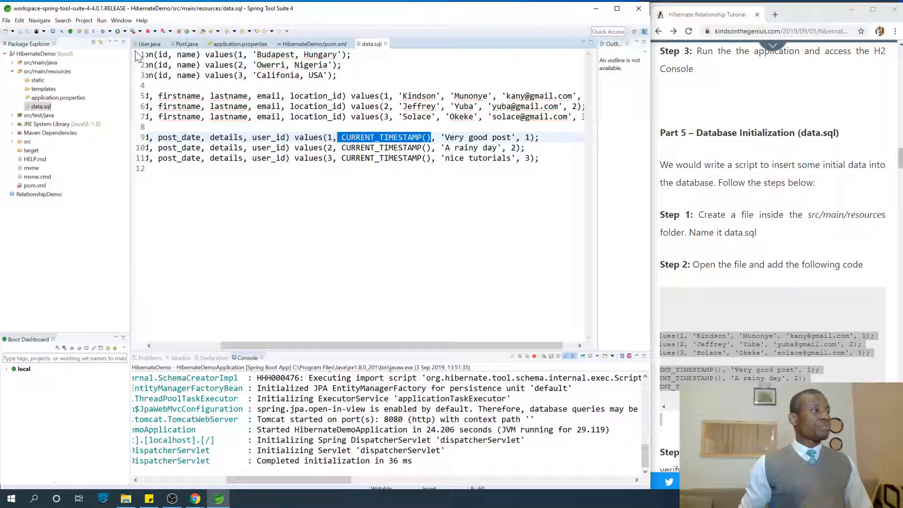
mouse_move(186, 44)
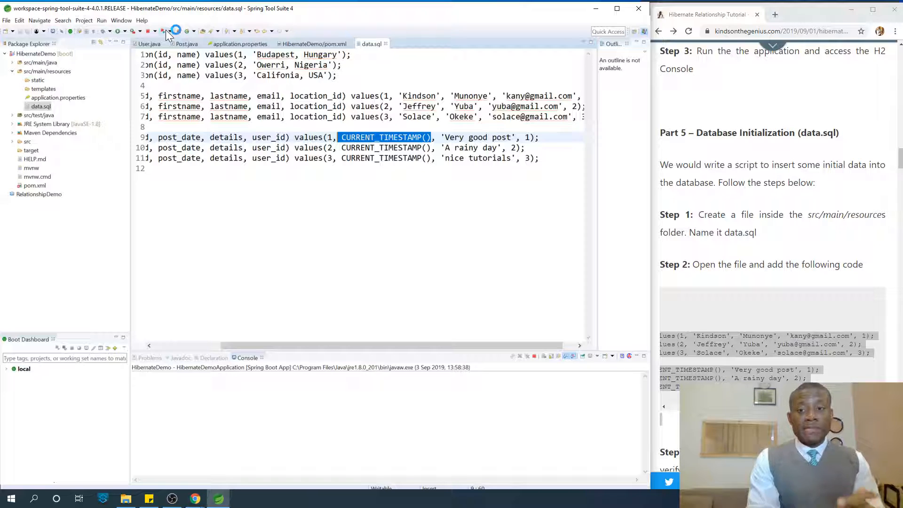
Step: Relaunch the HibernateDemo application so data.sql is imported on startup
left_click(176, 30)
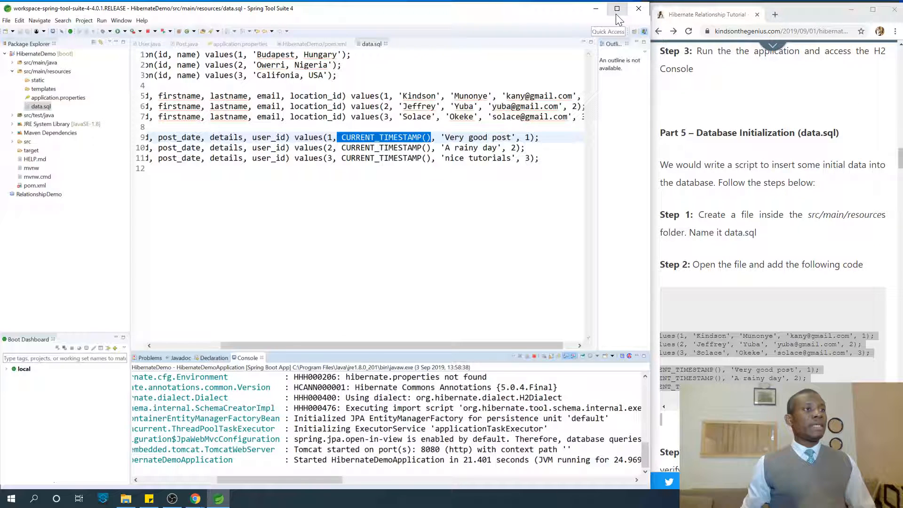
mouse_move(195, 499)
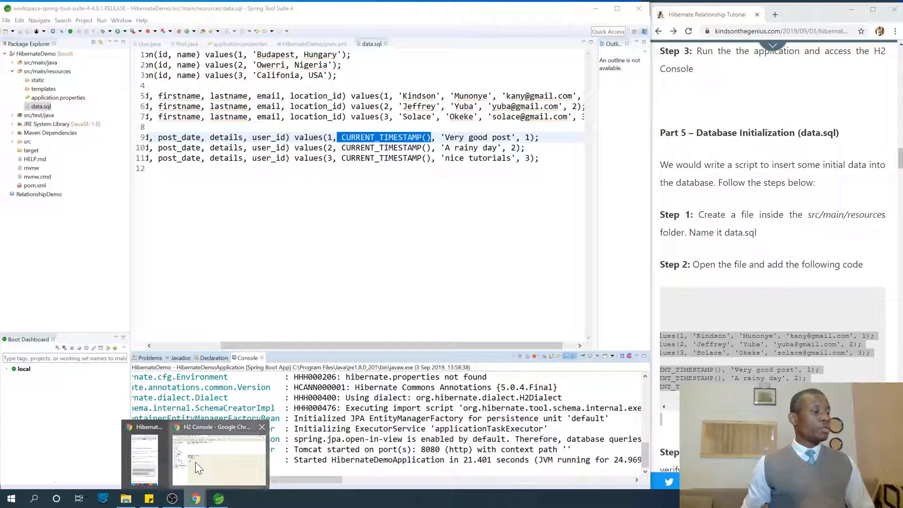
Step: Disconnect and reconnect to socialdb in H2 Console to refresh the session
left_click(217, 458)
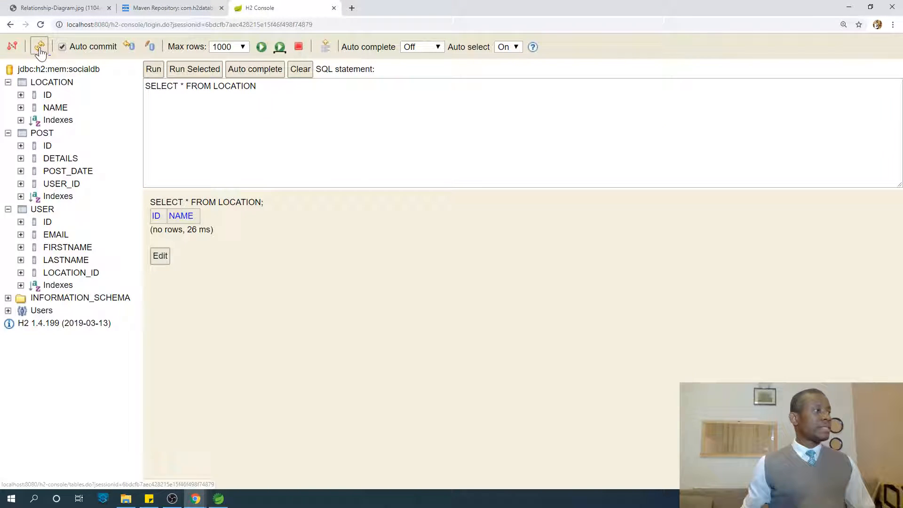
left_click(40, 47)
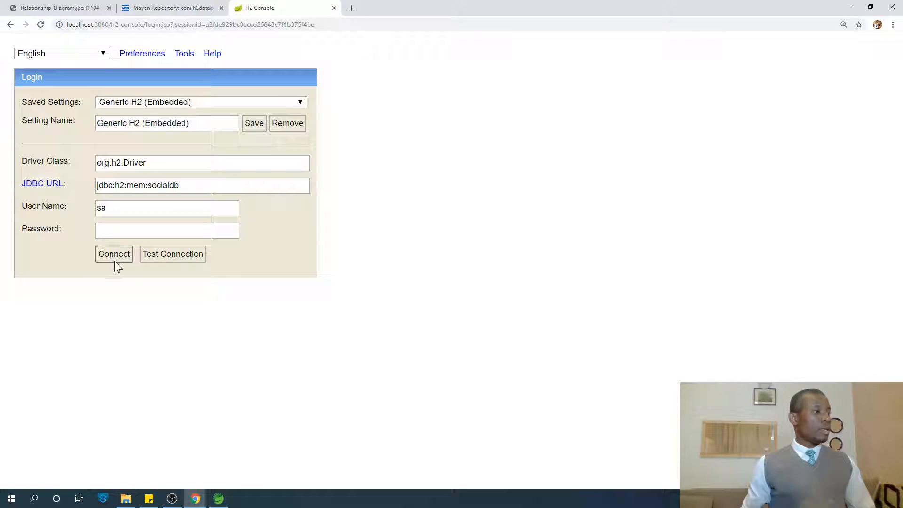
left_click(114, 254)
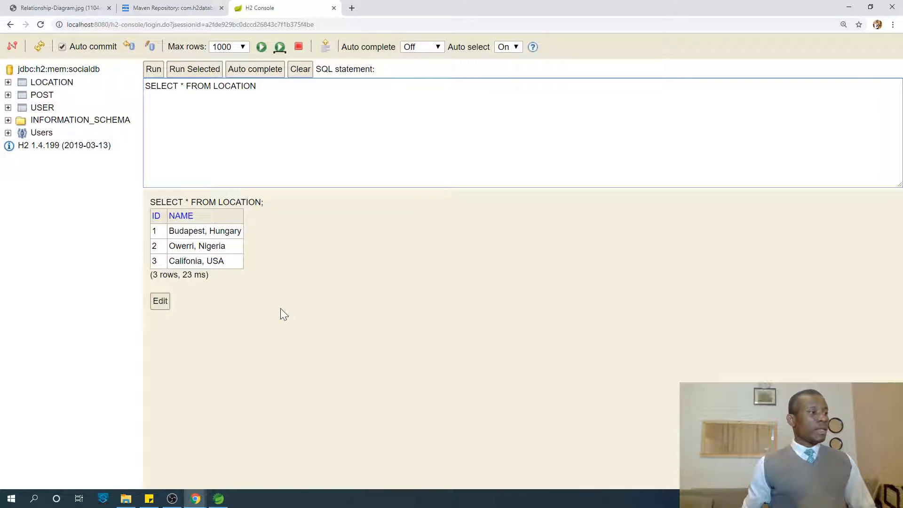
mouse_move(241, 290)
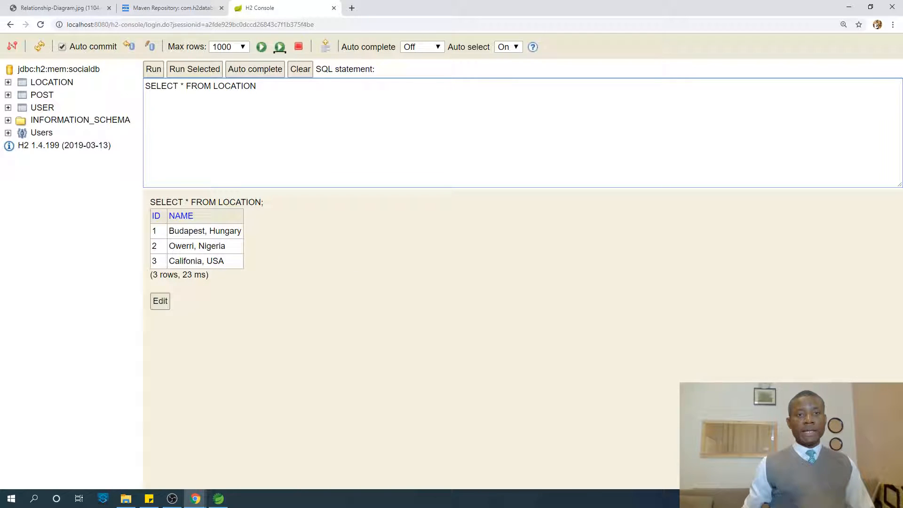
mouse_move(41, 95)
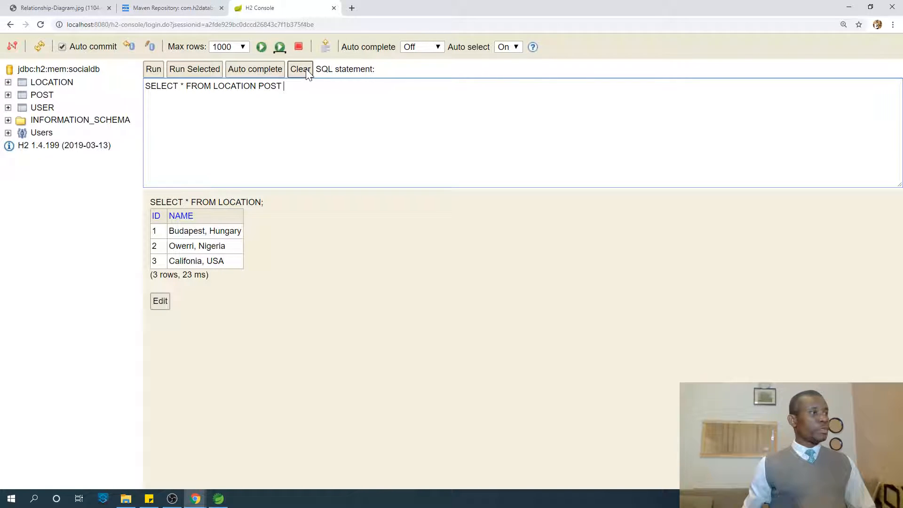
Step: Run SELECT * FROM POST and SELECT * FROM USER, each returning three seeded rows
left_click(42, 94)
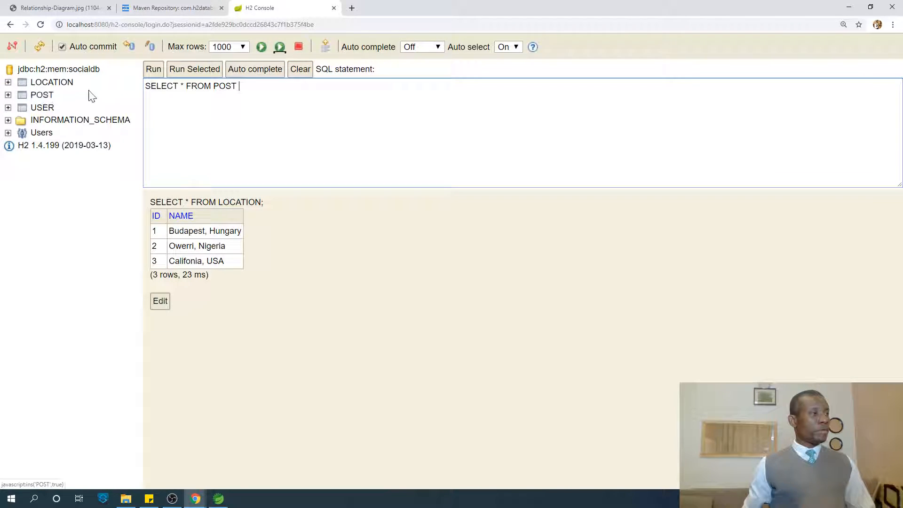
left_click(153, 69)
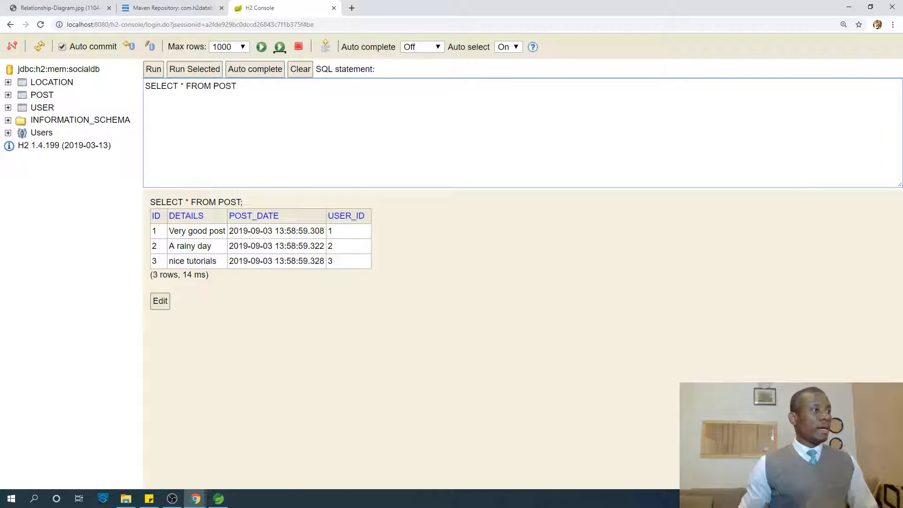
left_click(300, 69)
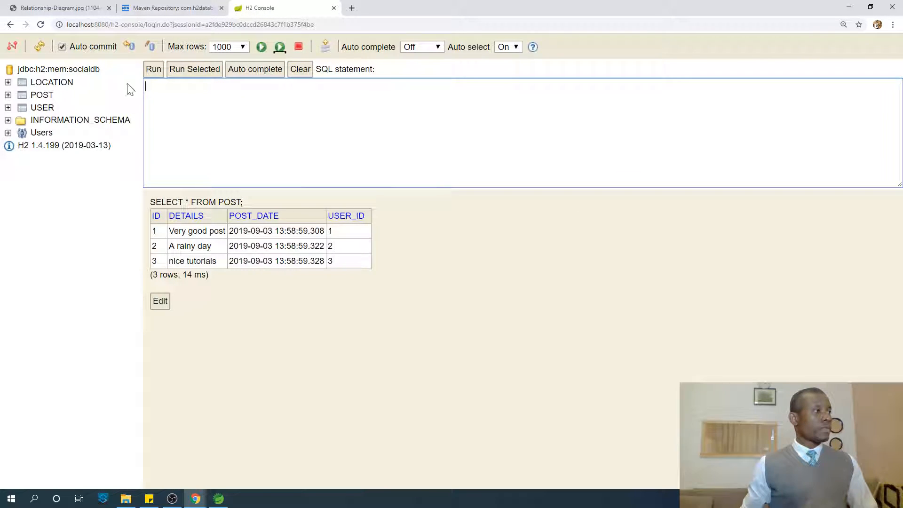
type("SELECT * FROM USER")
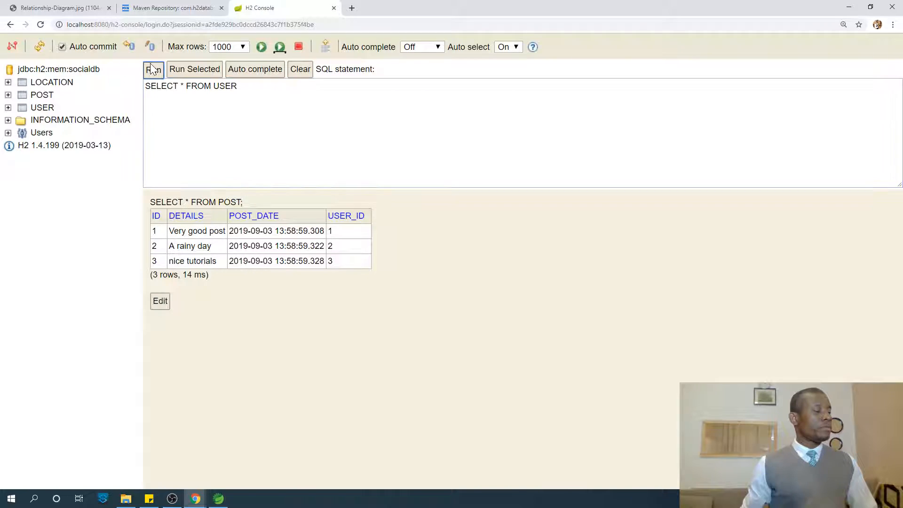
left_click(154, 69)
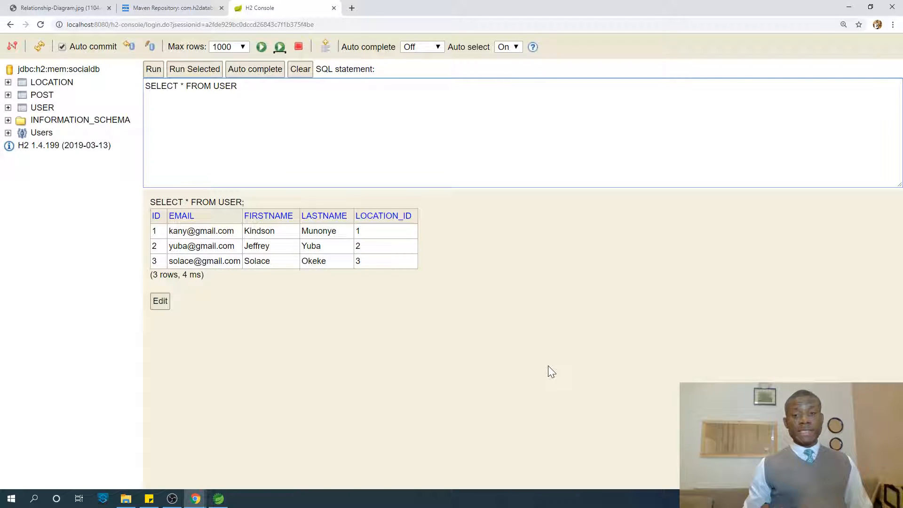
mouse_move(386, 230)
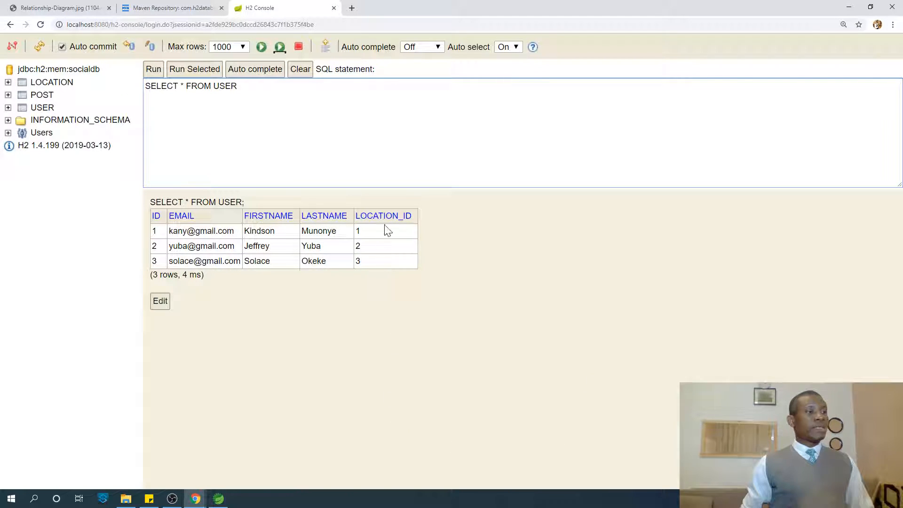
mouse_move(402, 255)
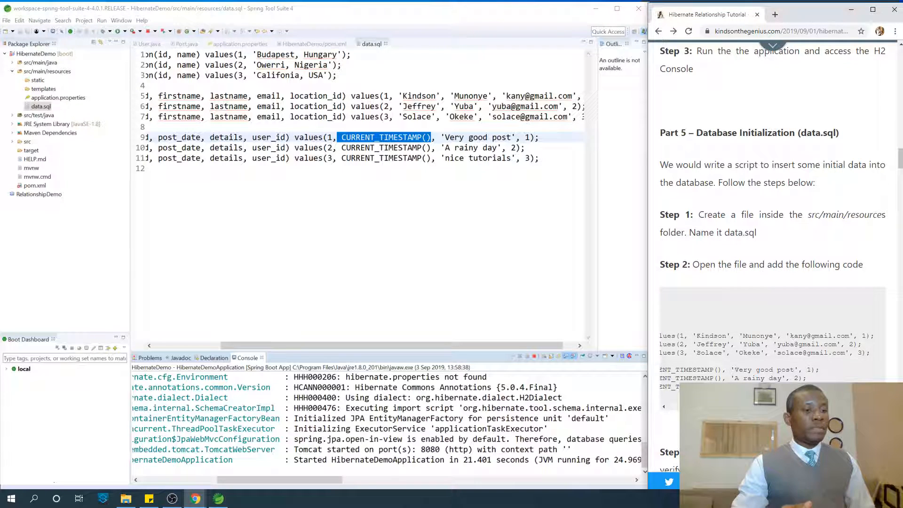
scroll("down", 3)
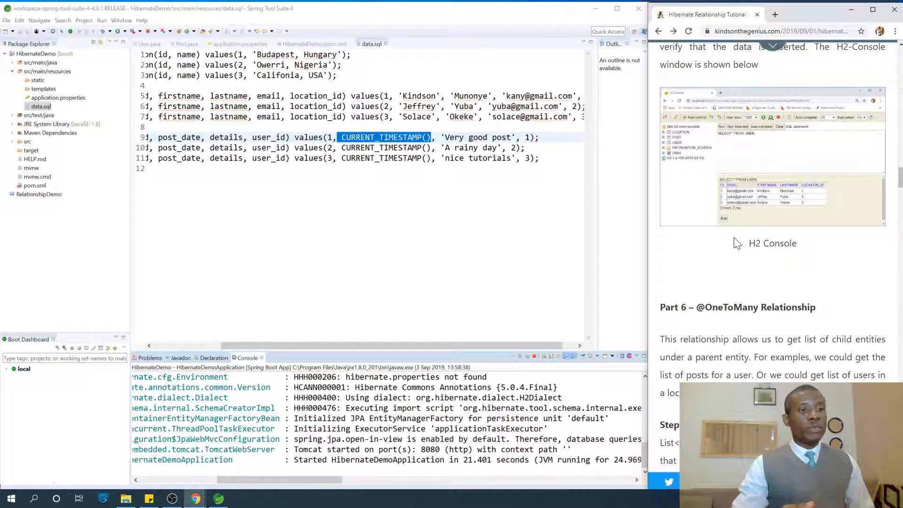
scroll("down", 3)
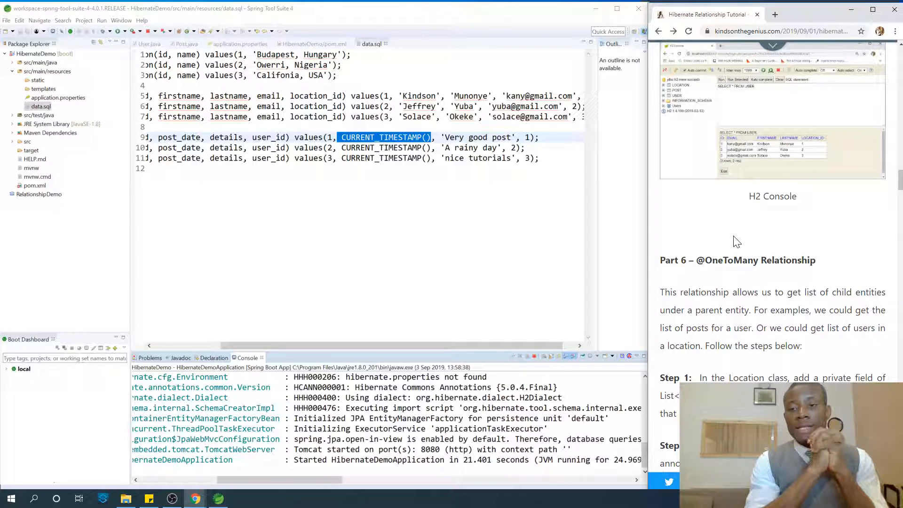